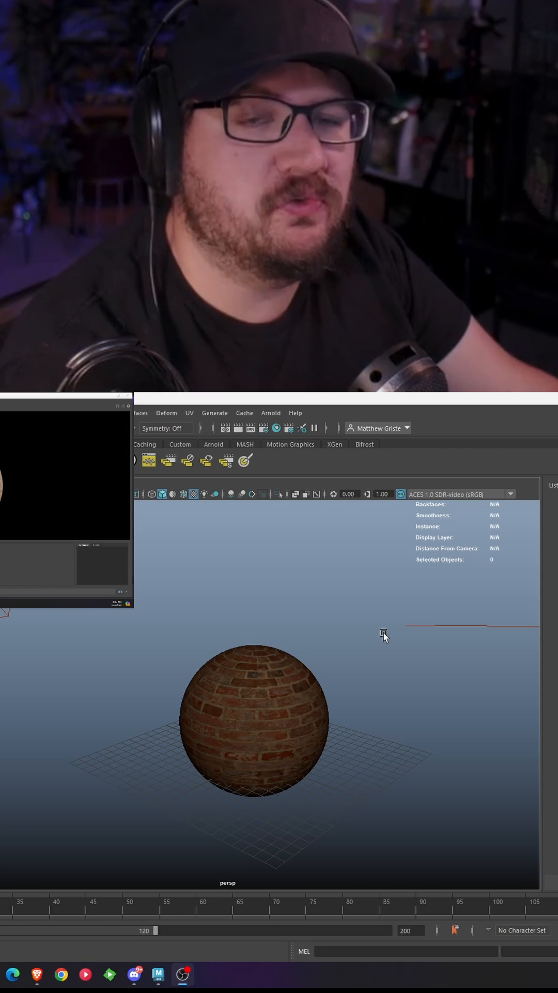
mouse_move(199, 888)
type("disp")
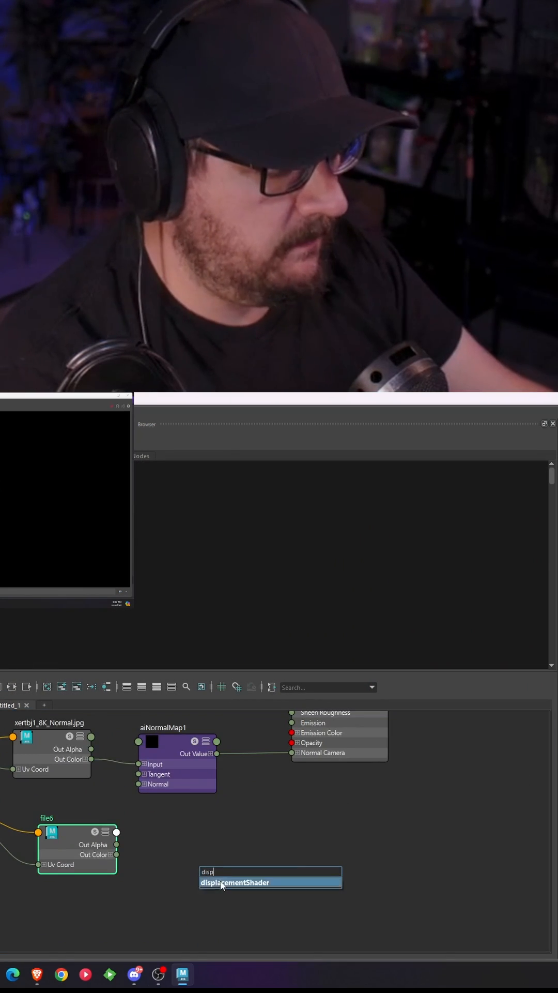
Create a displacementShader node beside the file6 texture in the Node Editor
left_click(234, 882)
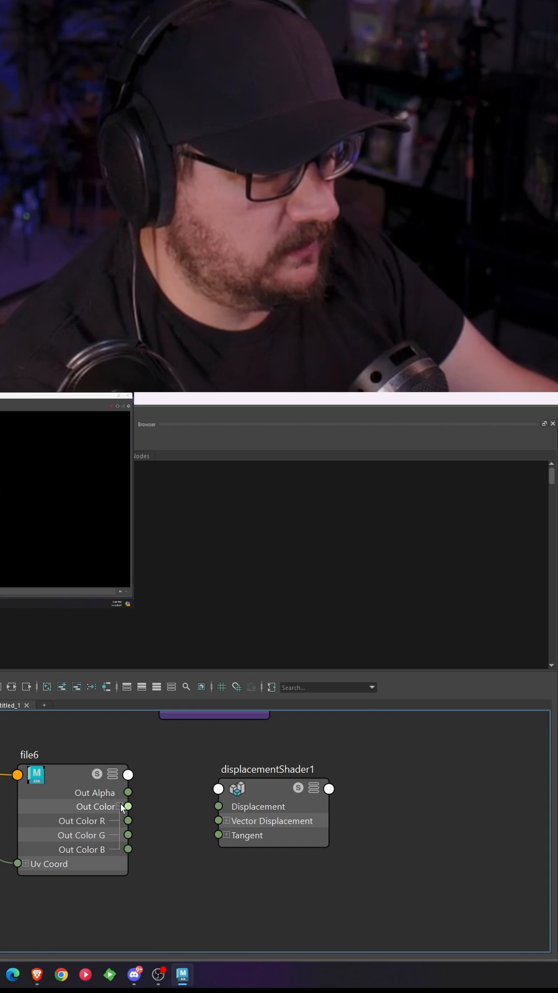
Connect file6 Out Color into displacementShader1 Displacement, then pick its displacement output
left_click_drag(127, 821, 218, 806)
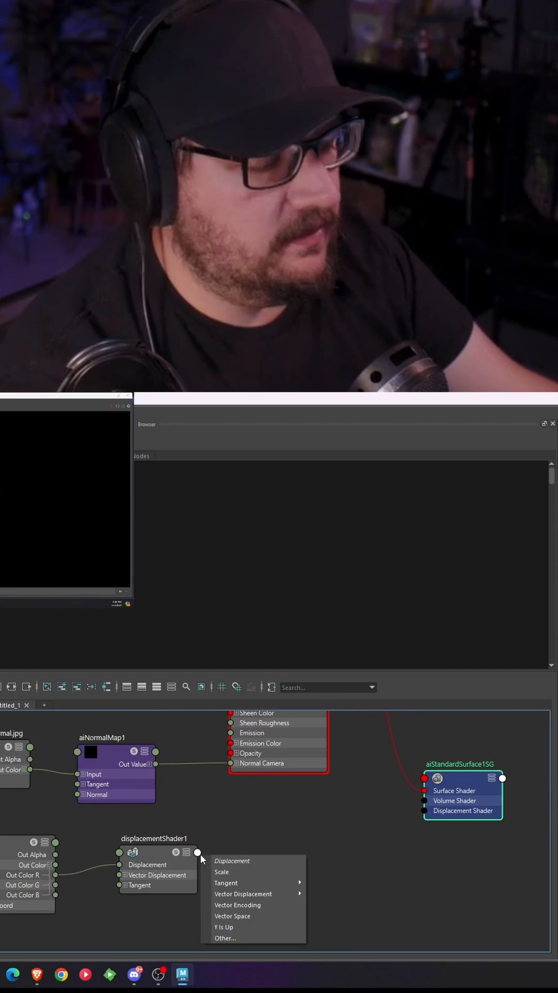
mouse_move(221, 860)
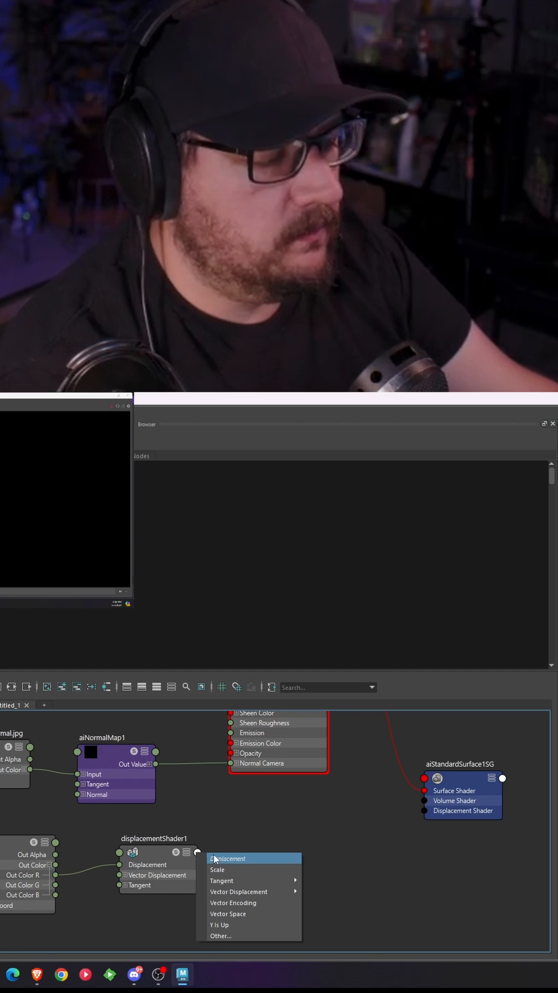
left_click(228, 858)
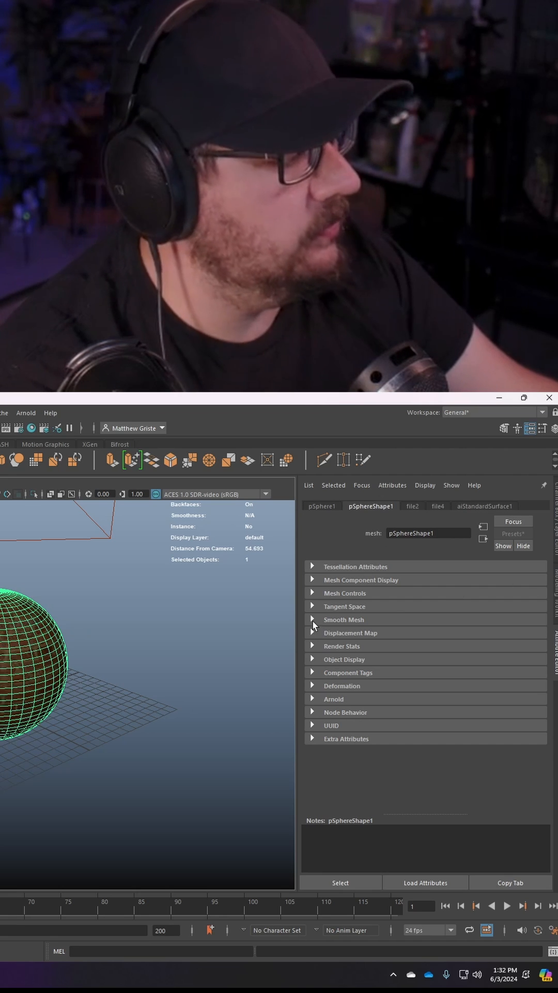
Expand pSphereShape1's Smooth Mesh settings to enable subdivision for rendering
left_click(312, 620)
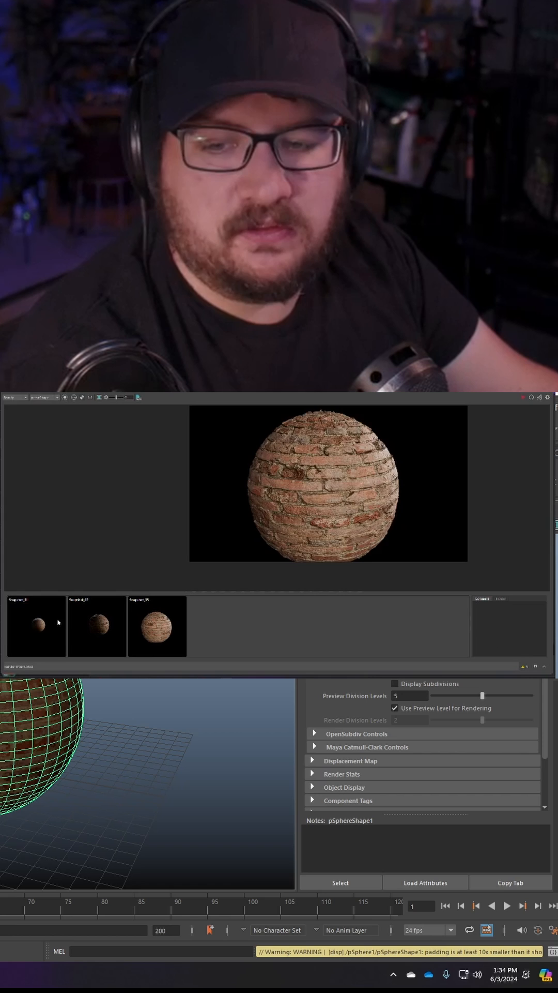
Select displacementShader1 to reveal its displacement attributes after rendering
left_click(157, 627)
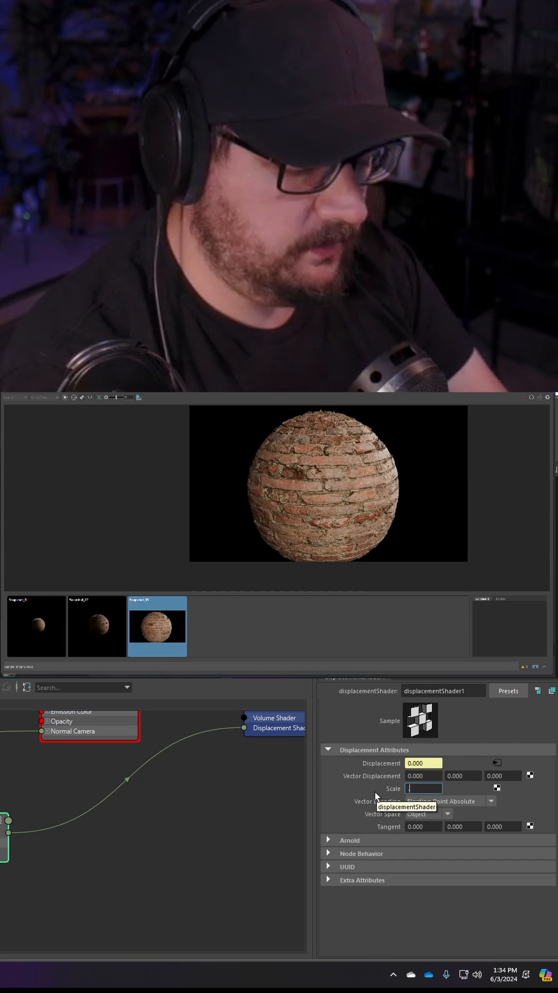
Enter 0.200 as the displacementShader1 Scale value
type("0.200")
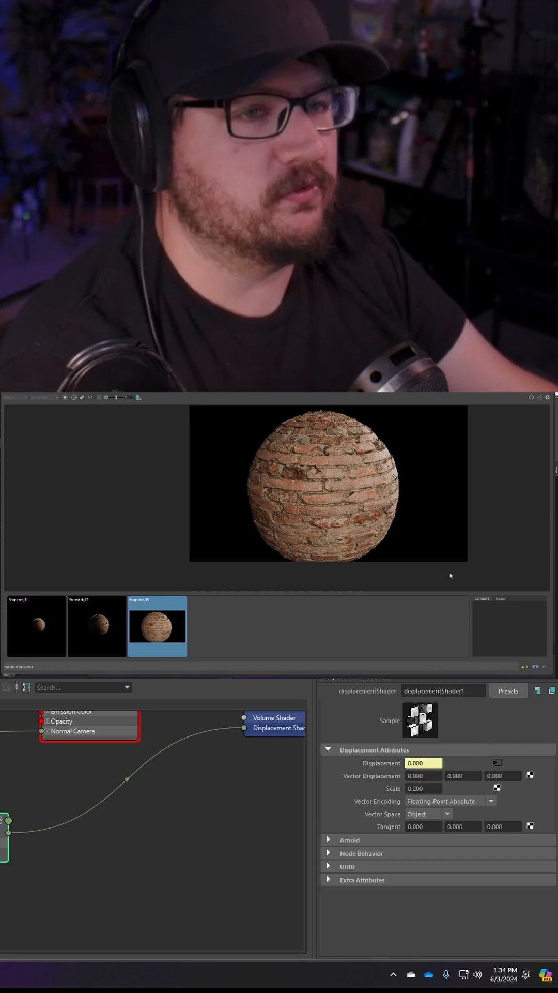